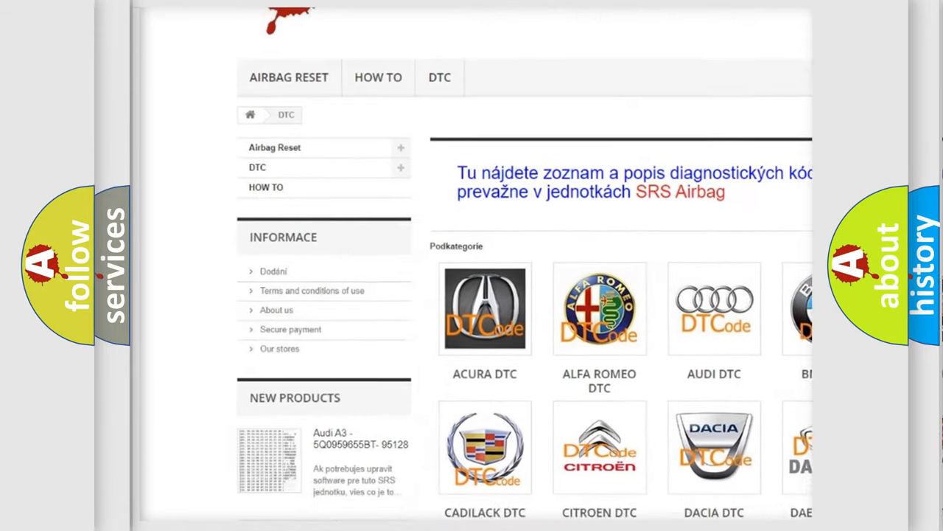
pyautogui.scroll(-3)
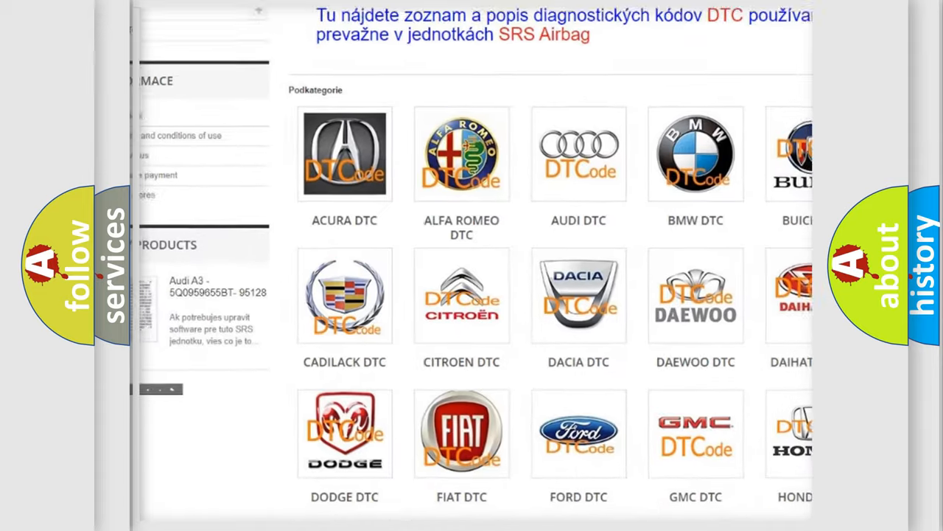